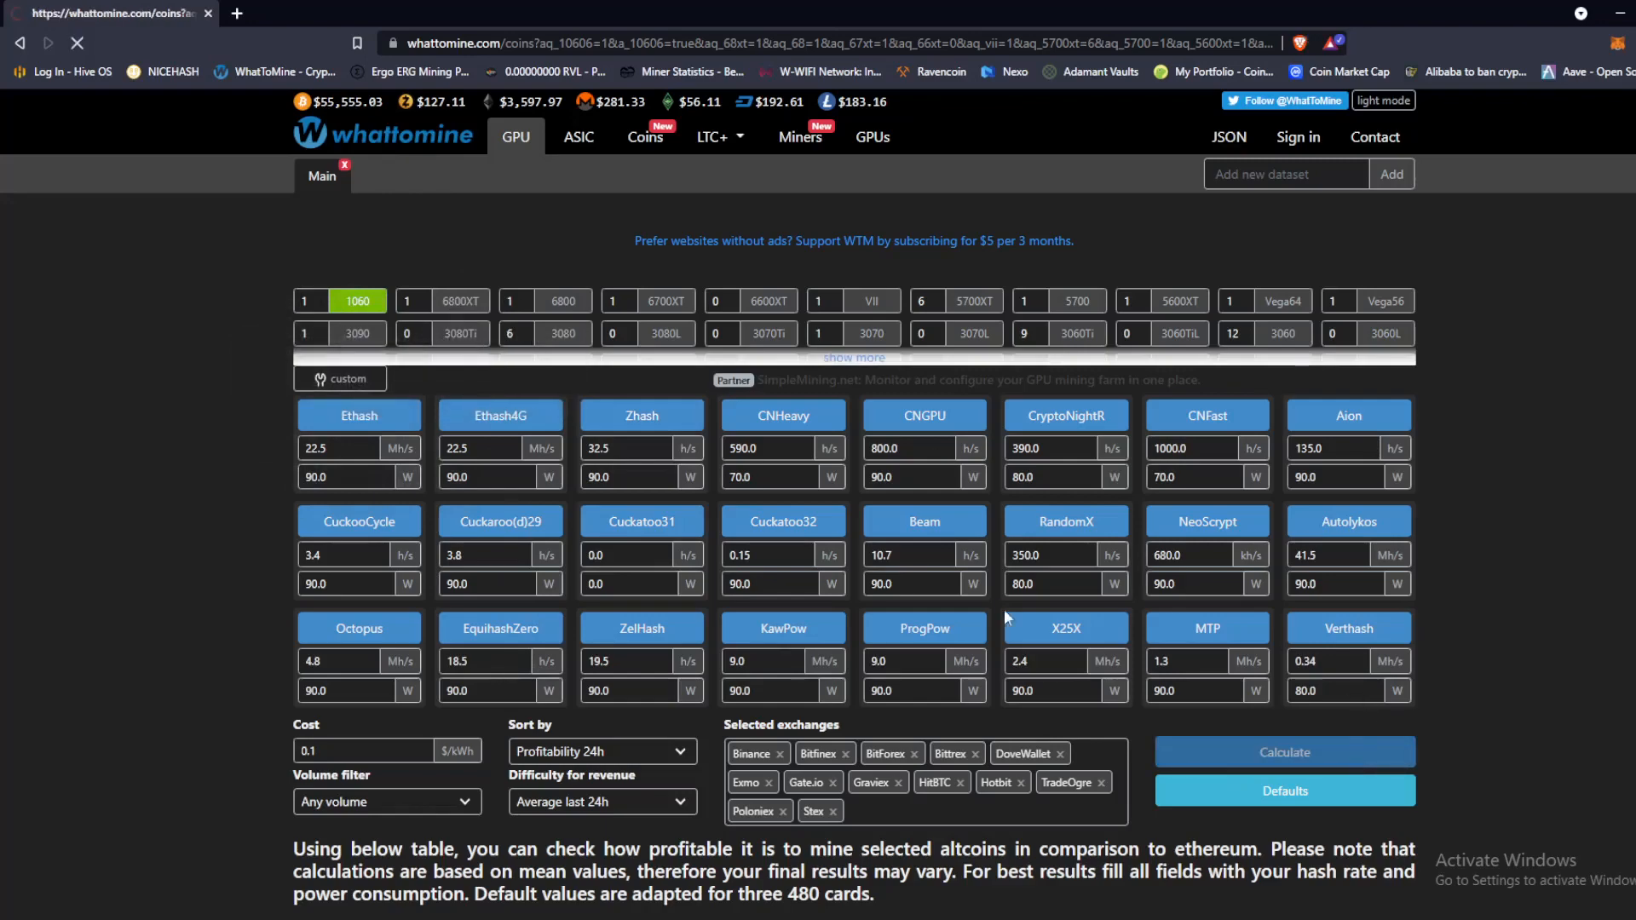
scroll("down", 3)
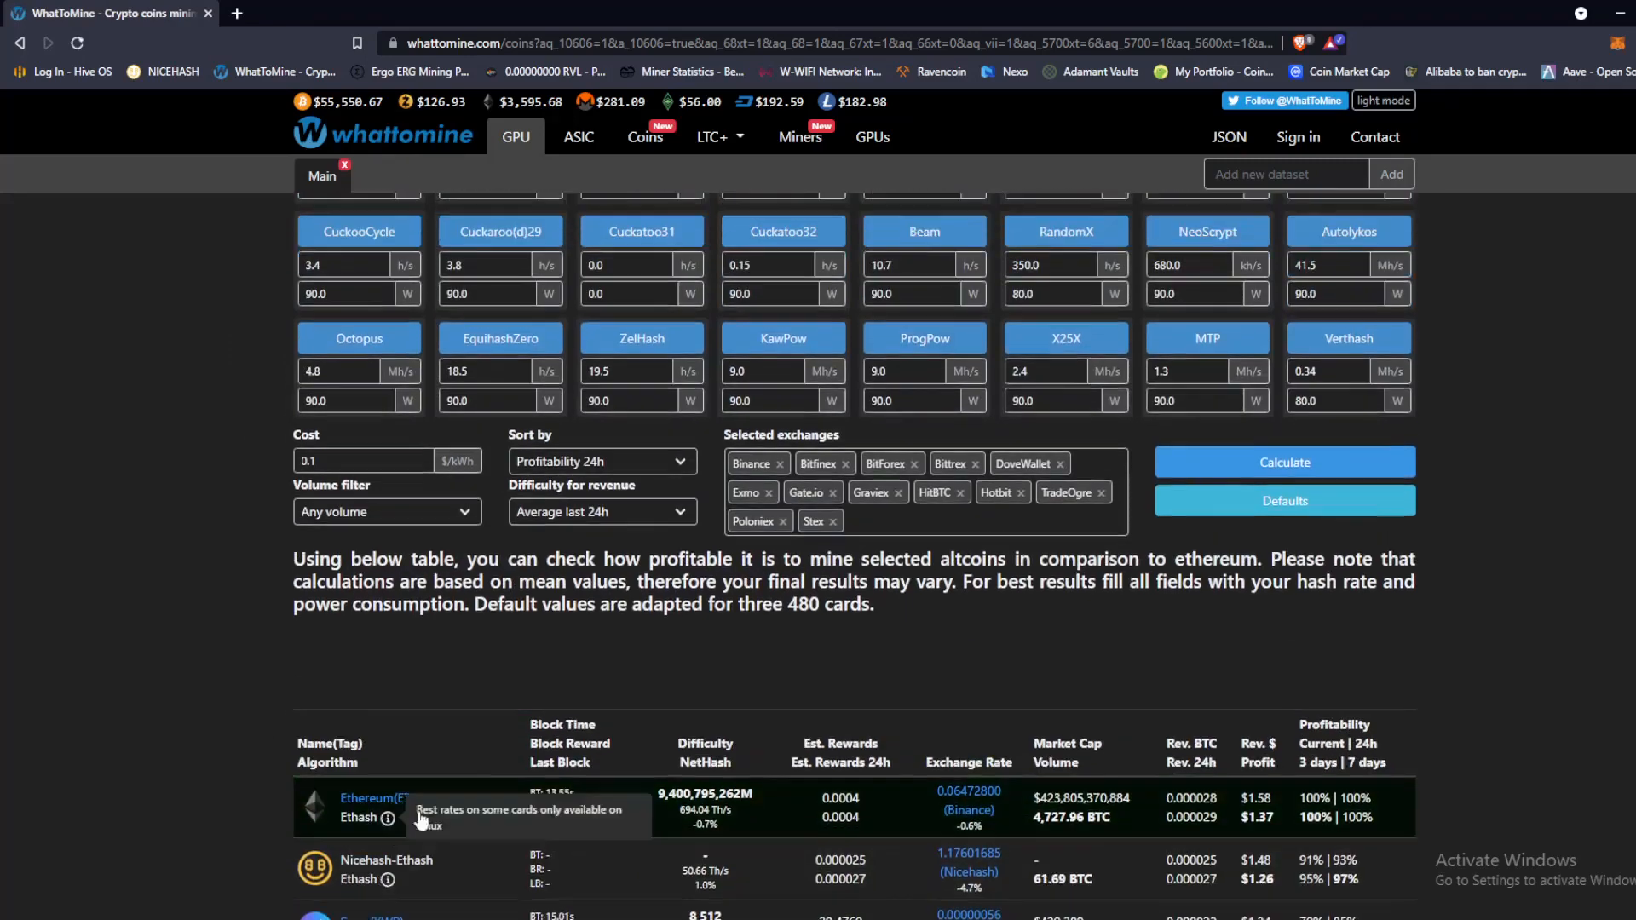
scroll("down", 3)
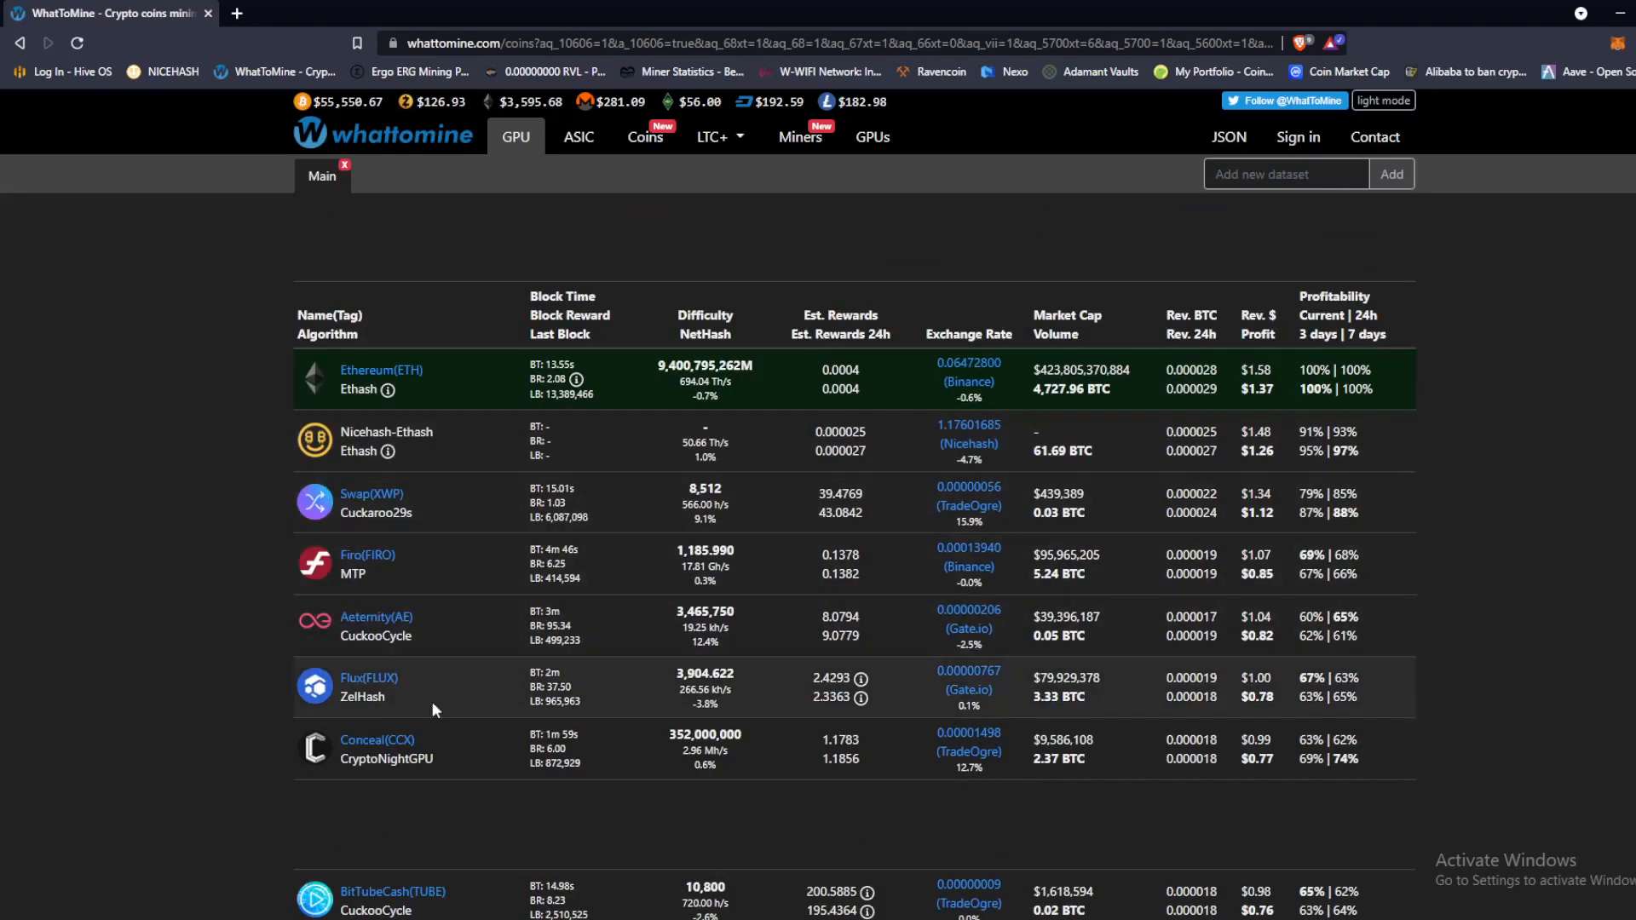
mouse_move(423, 503)
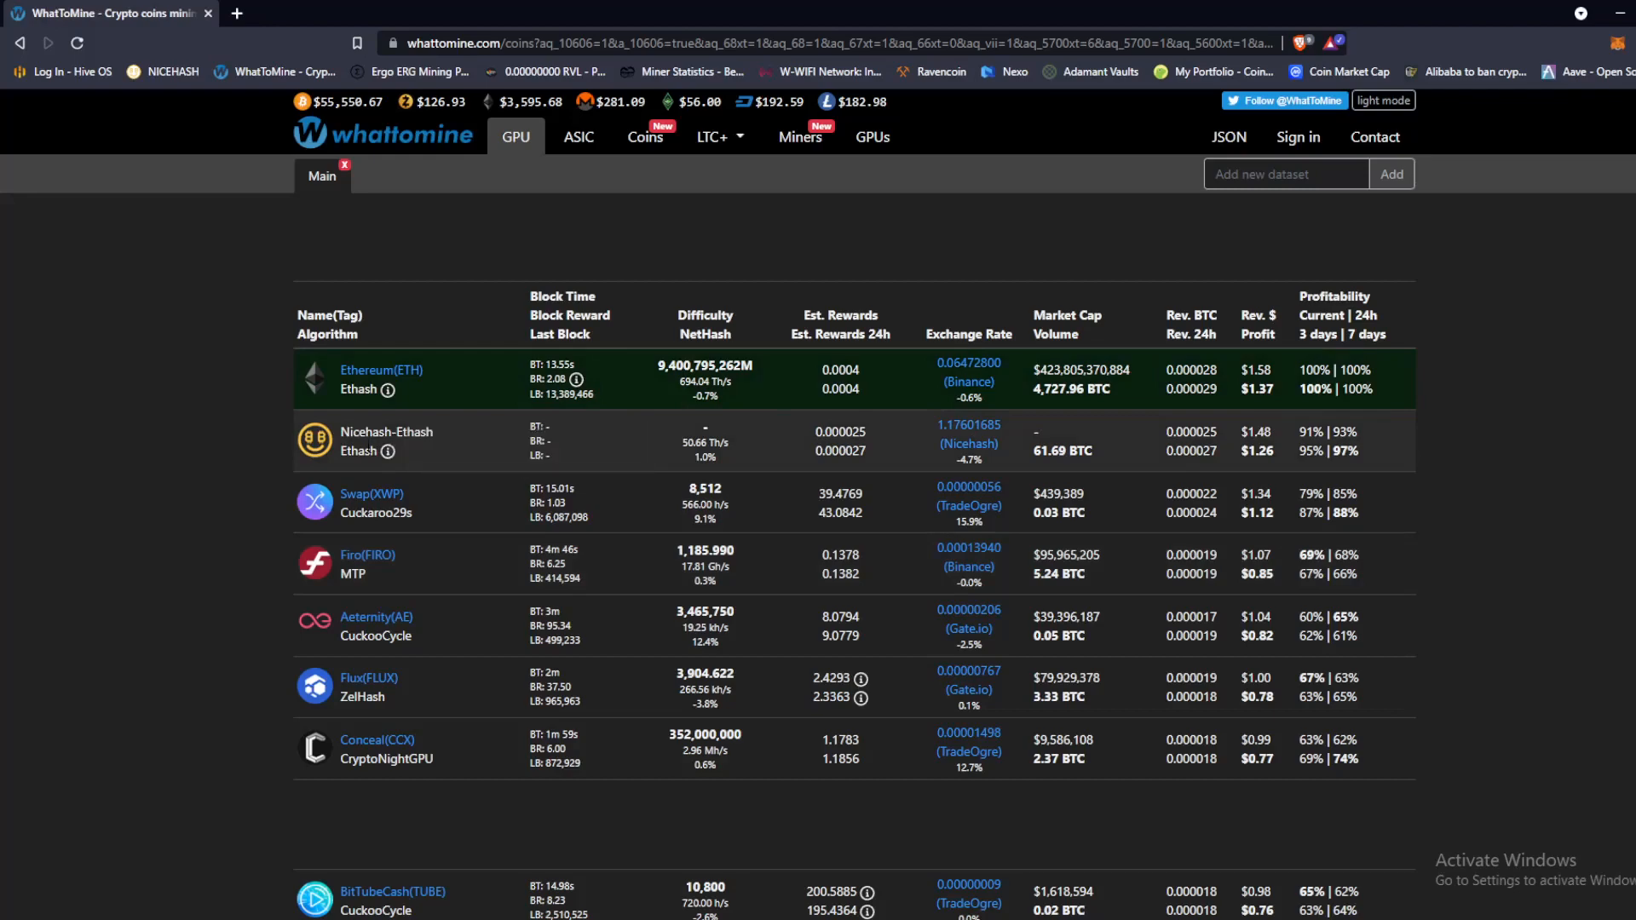
mouse_move(1145, 431)
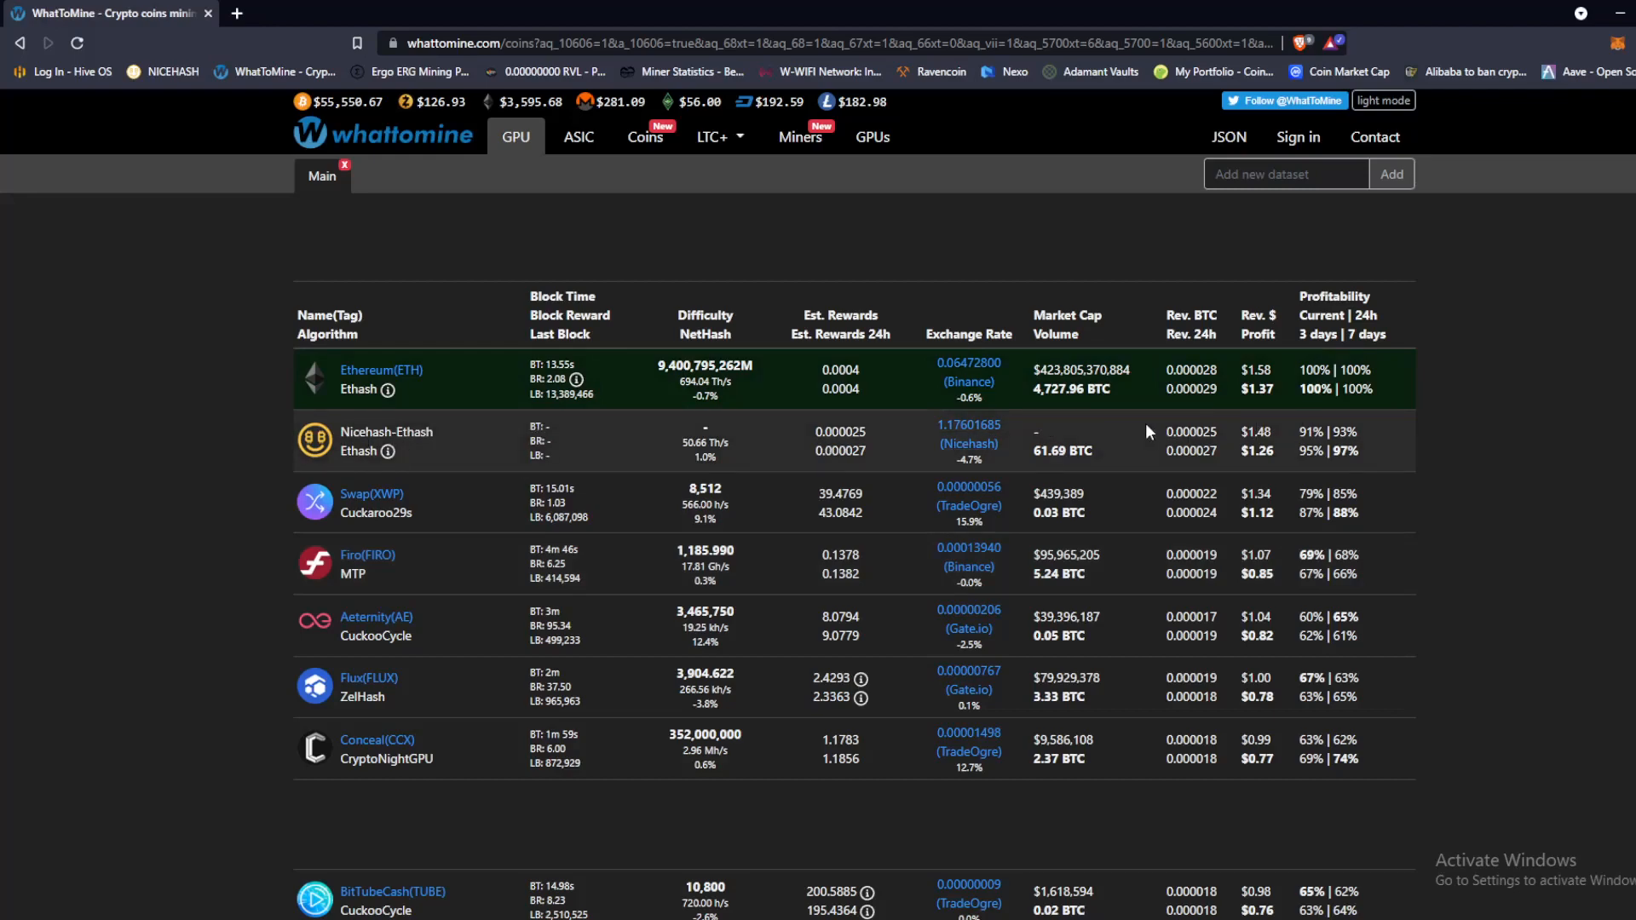